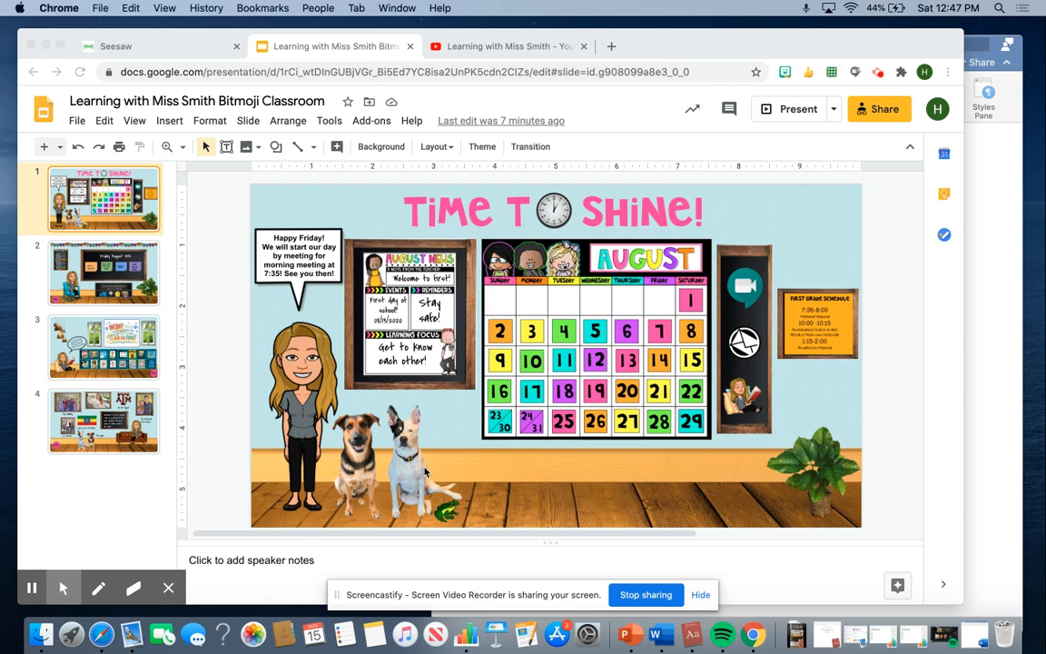
{"action": "mouse_move", "coordinate": [405, 475]}
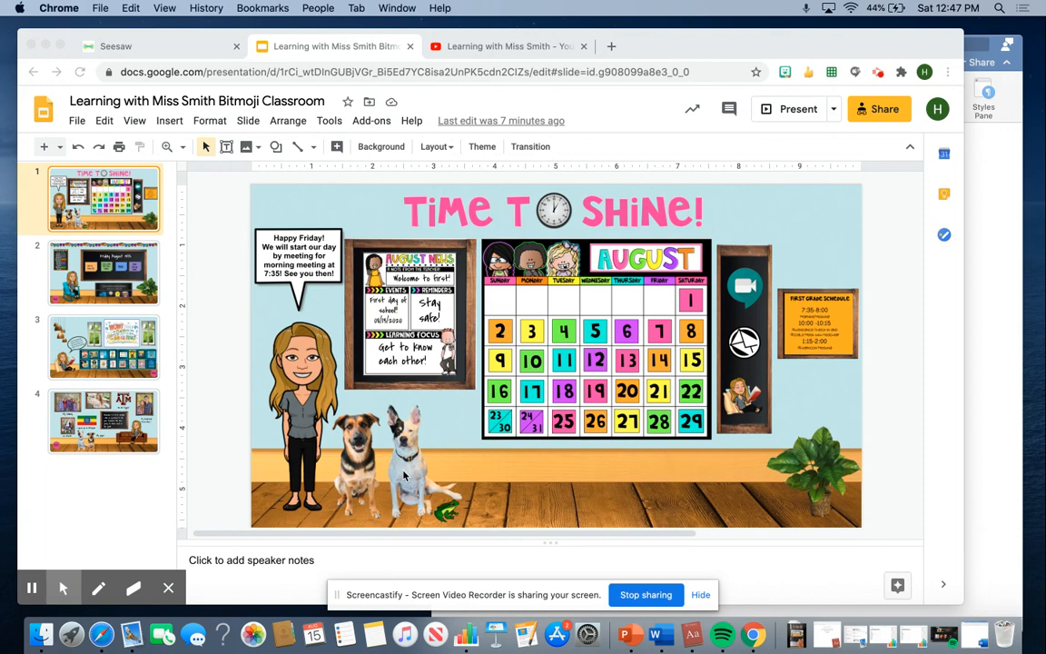
{"action": "mouse_move", "coordinate": [684, 433]}
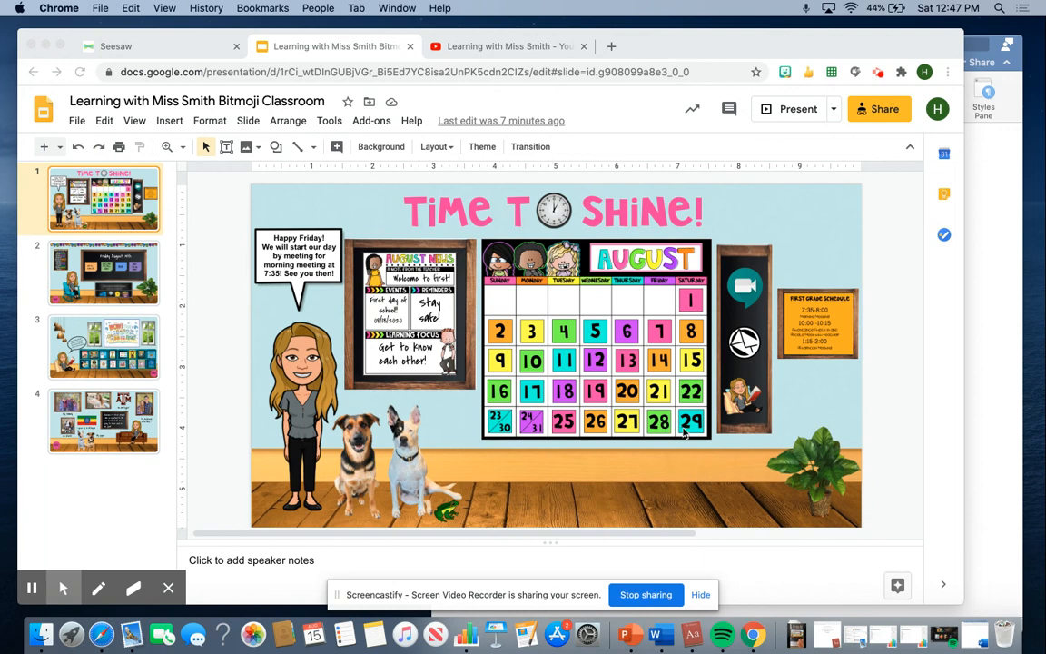
{"action": "mouse_move", "coordinate": [981, 325]}
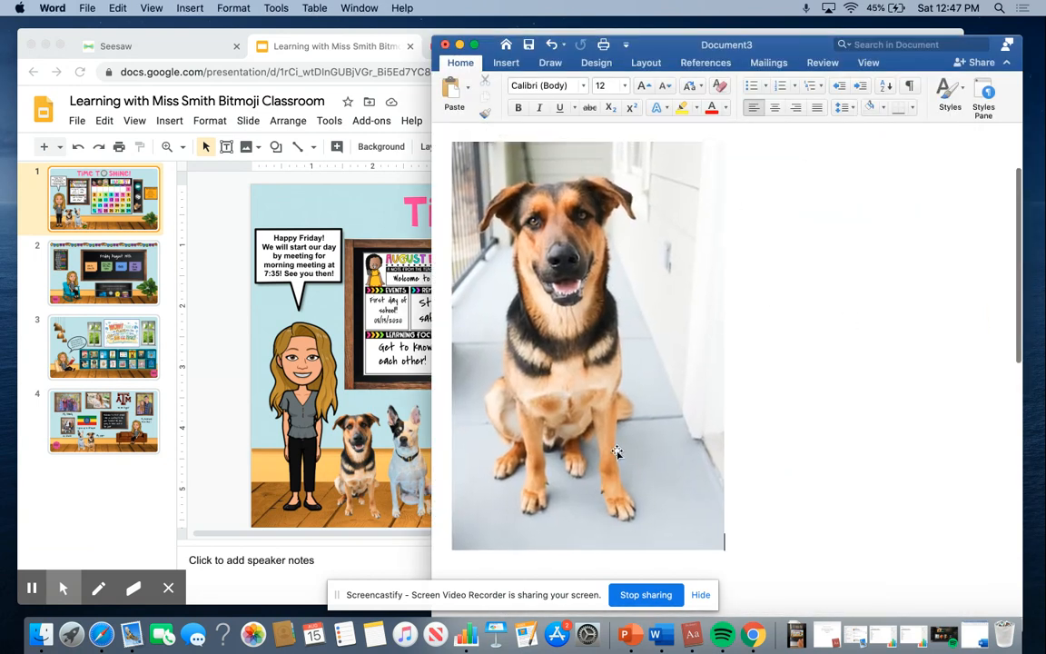
{"action": "mouse_move", "coordinate": [640, 513]}
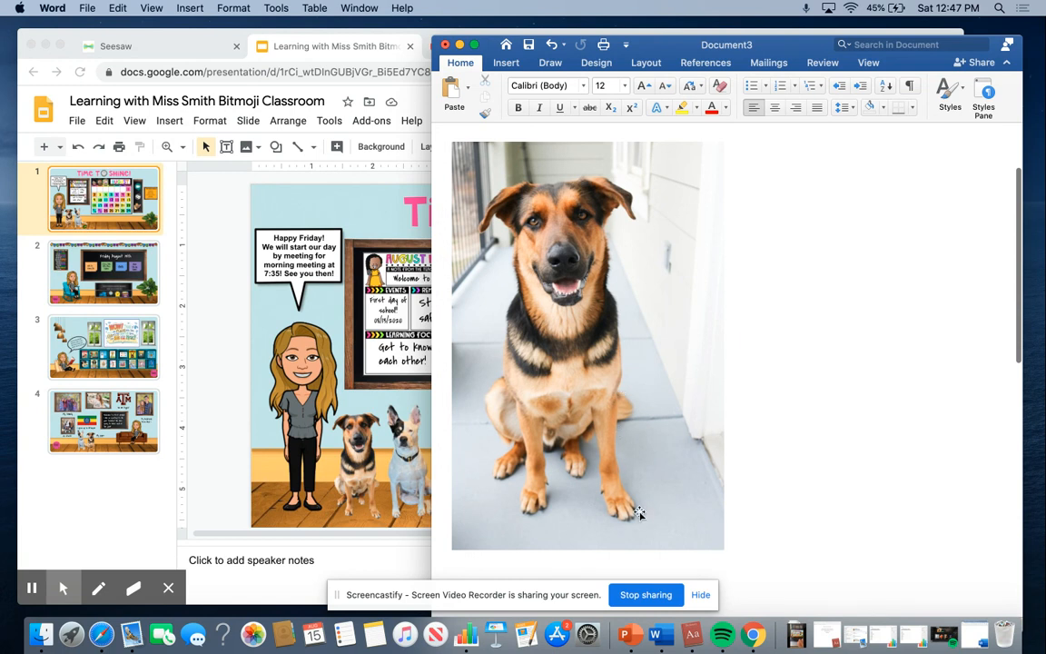
{"action": "mouse_move", "coordinate": [602, 500]}
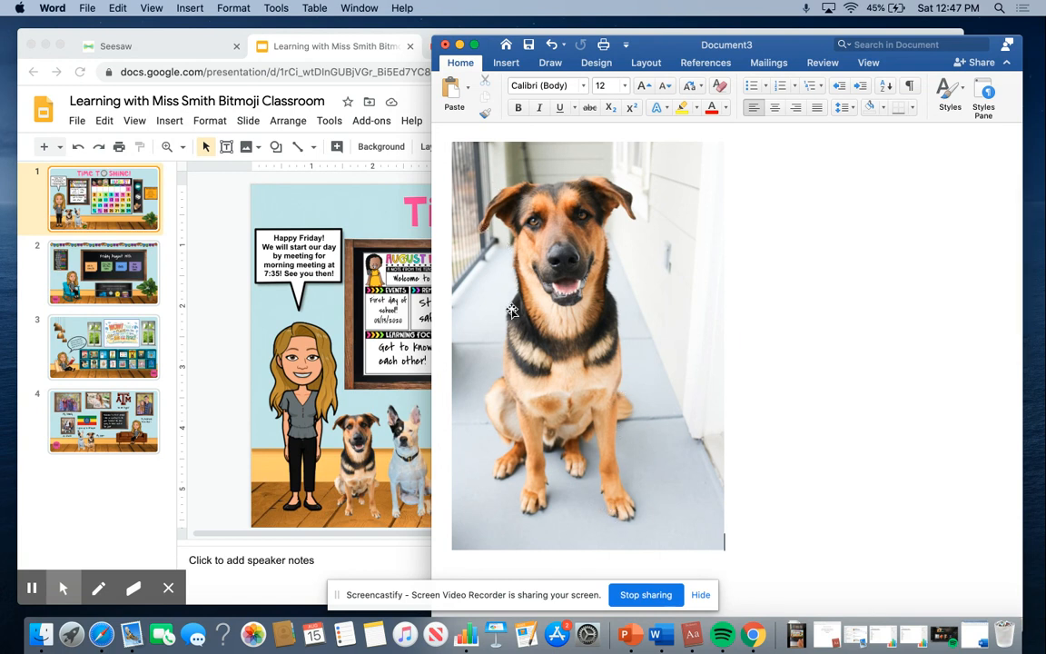
{"action": "mouse_move", "coordinate": [642, 495]}
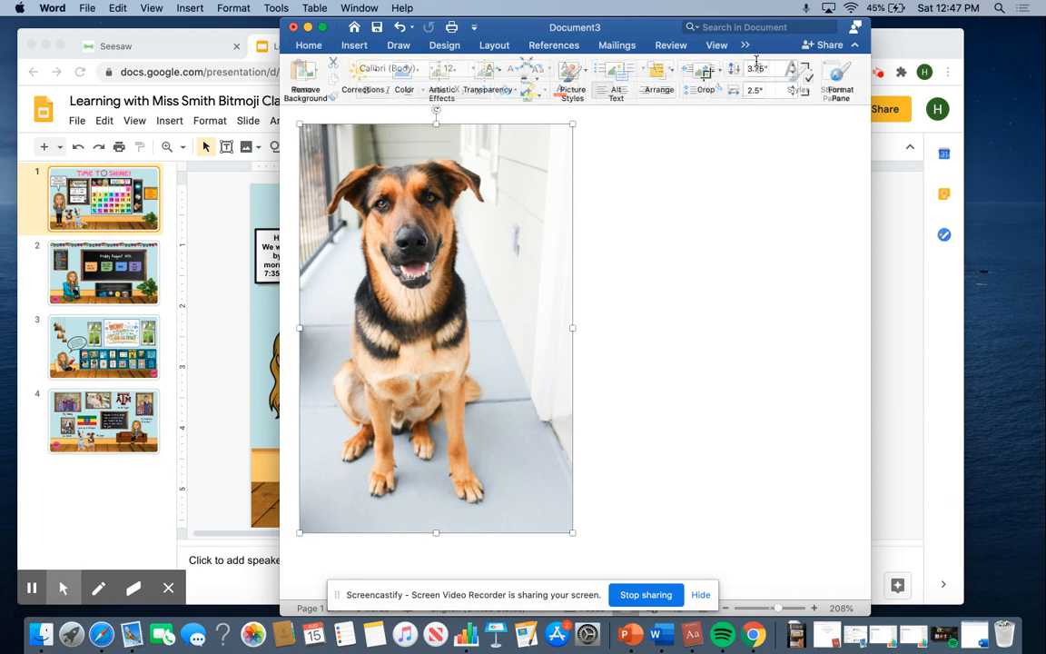
- Start background removal on the dog photo so its backdrop turns magenta
{"action": "left_click", "coordinate": [306, 89]}
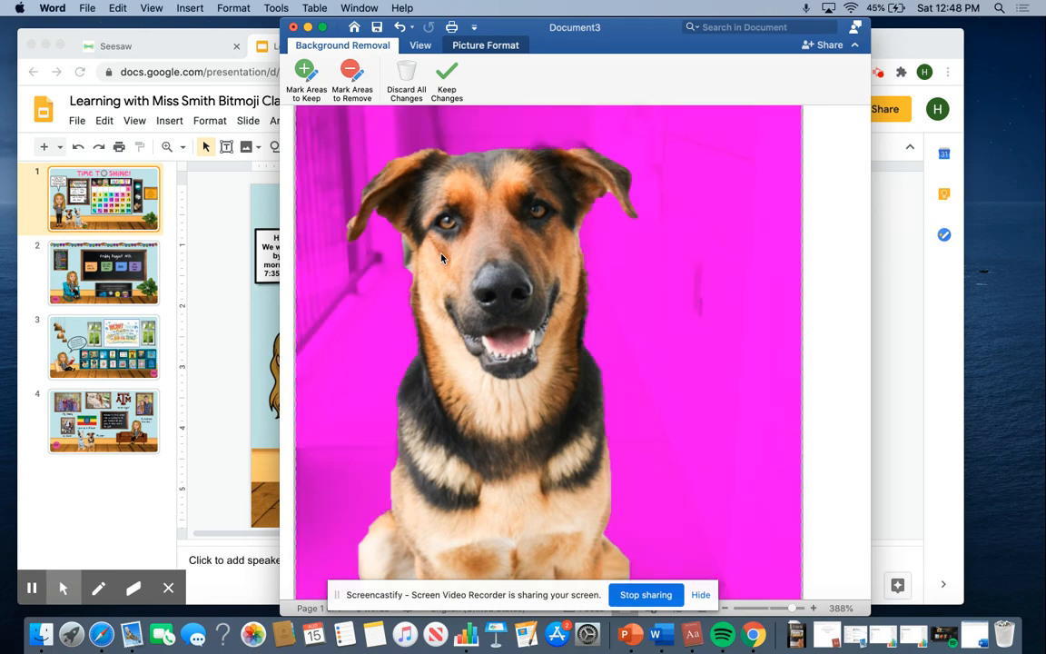
{"action": "mouse_move", "coordinate": [413, 265]}
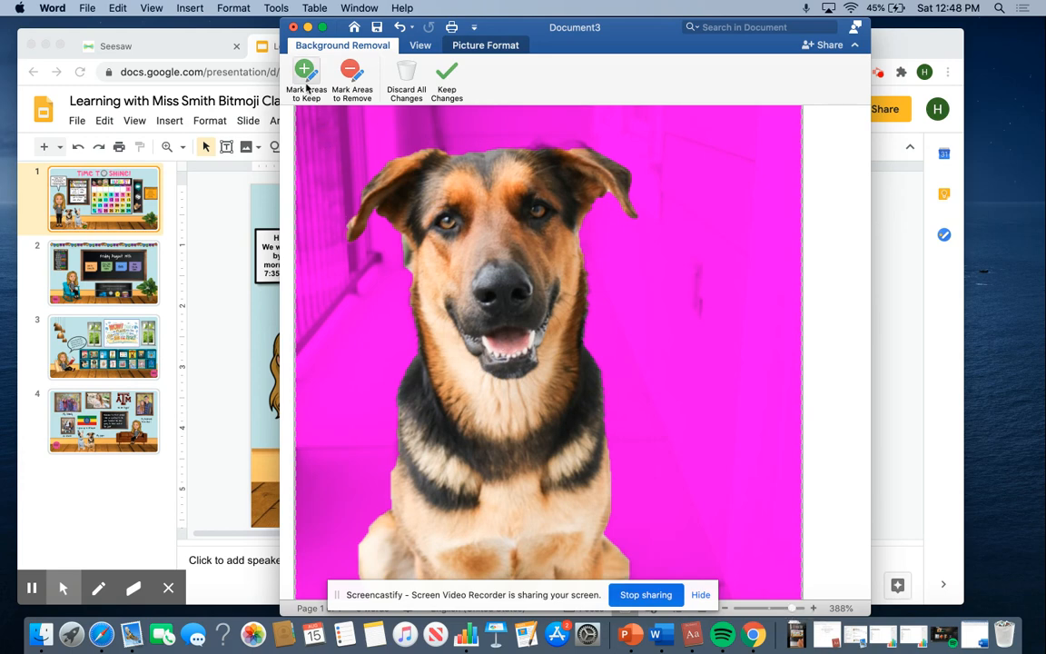
- Mark the grey floor patches beside and between the dog's front legs for removal
{"action": "left_click", "coordinate": [352, 75]}
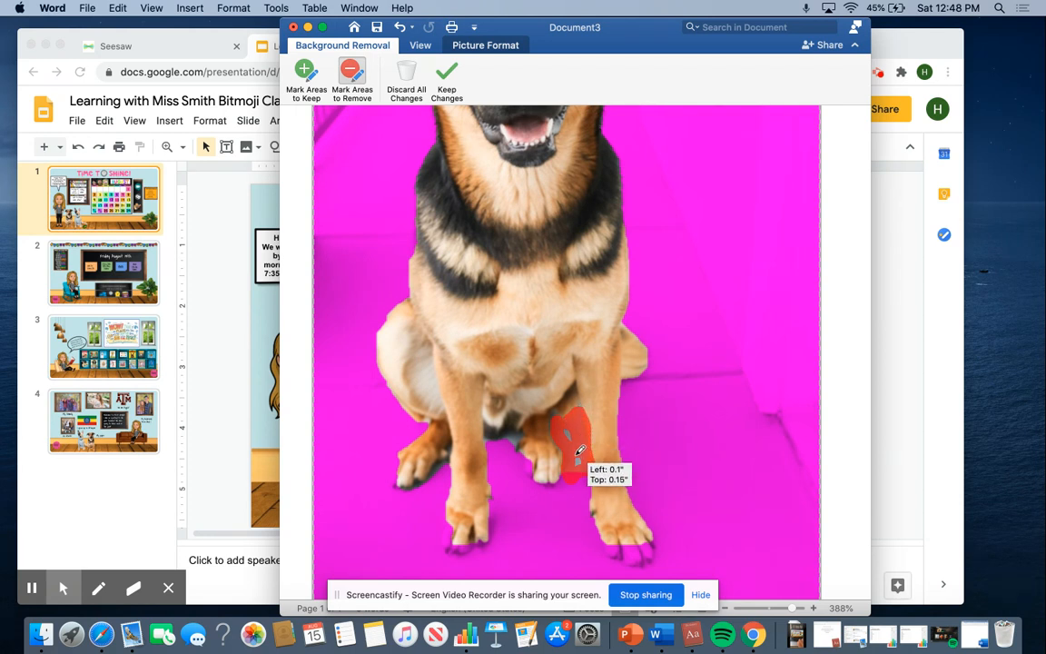
{"action": "left_click_drag", "start_coordinate": [577, 445], "coordinate": [508, 436]}
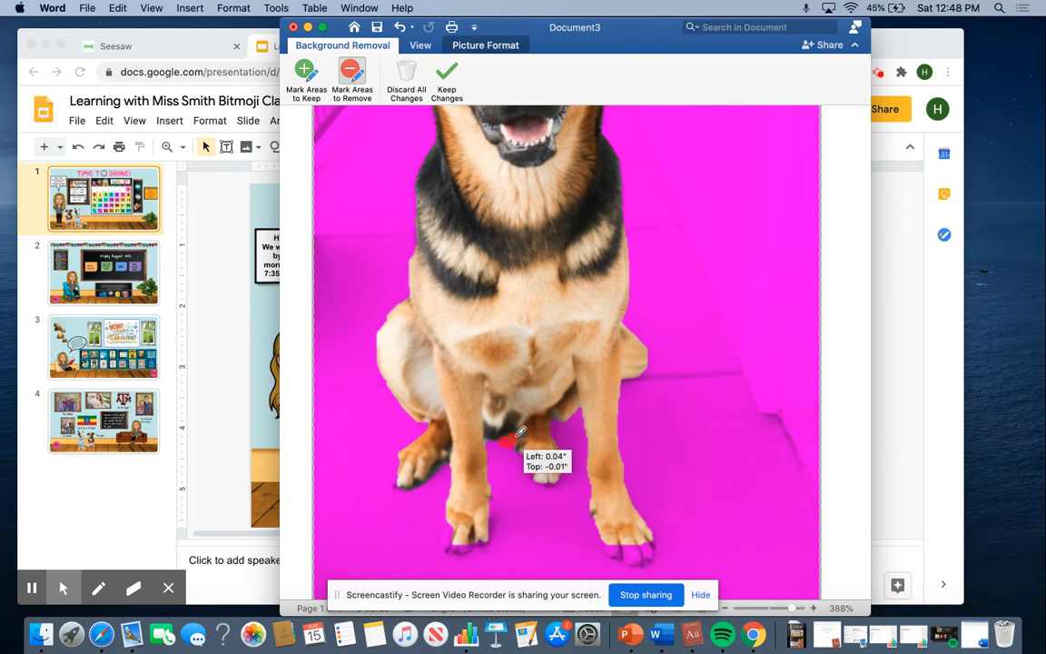
{"action": "left_click_drag", "start_coordinate": [509, 441], "coordinate": [576, 408]}
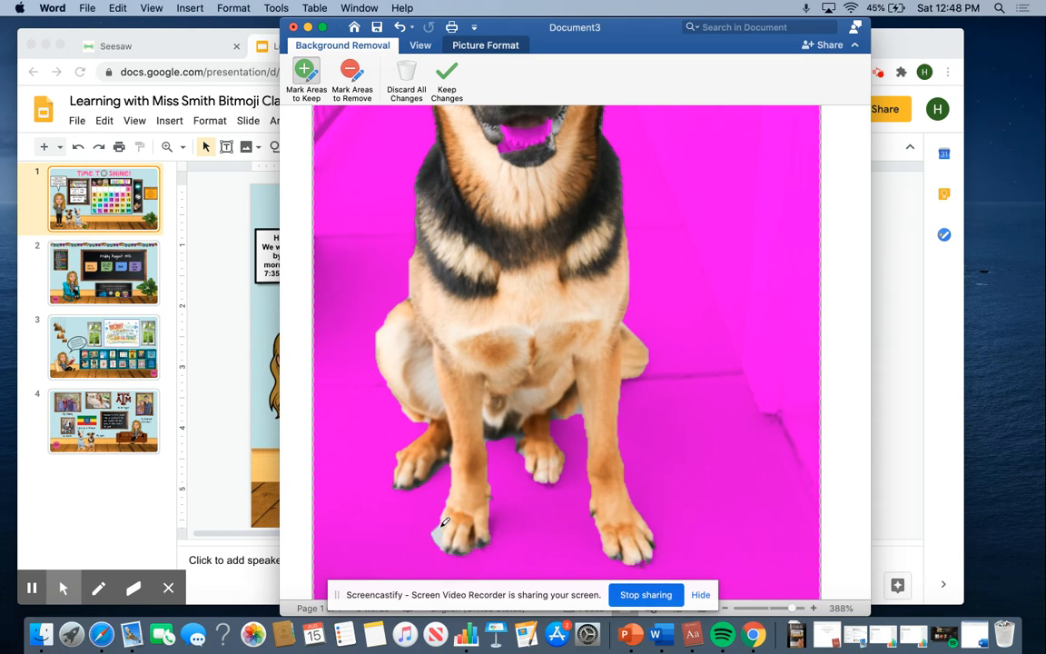
- Switch to Mark Areas to Keep to restore the dog's tongue and mouth
{"action": "left_click", "coordinate": [351, 75]}
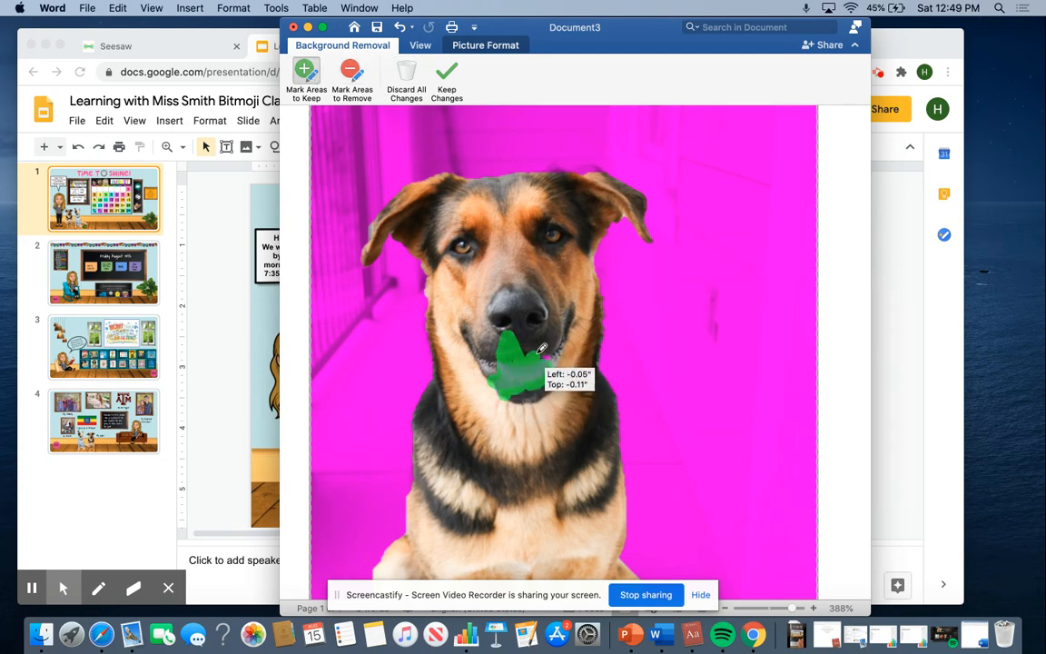
{"action": "left_click_drag", "start_coordinate": [523, 363], "coordinate": [554, 164]}
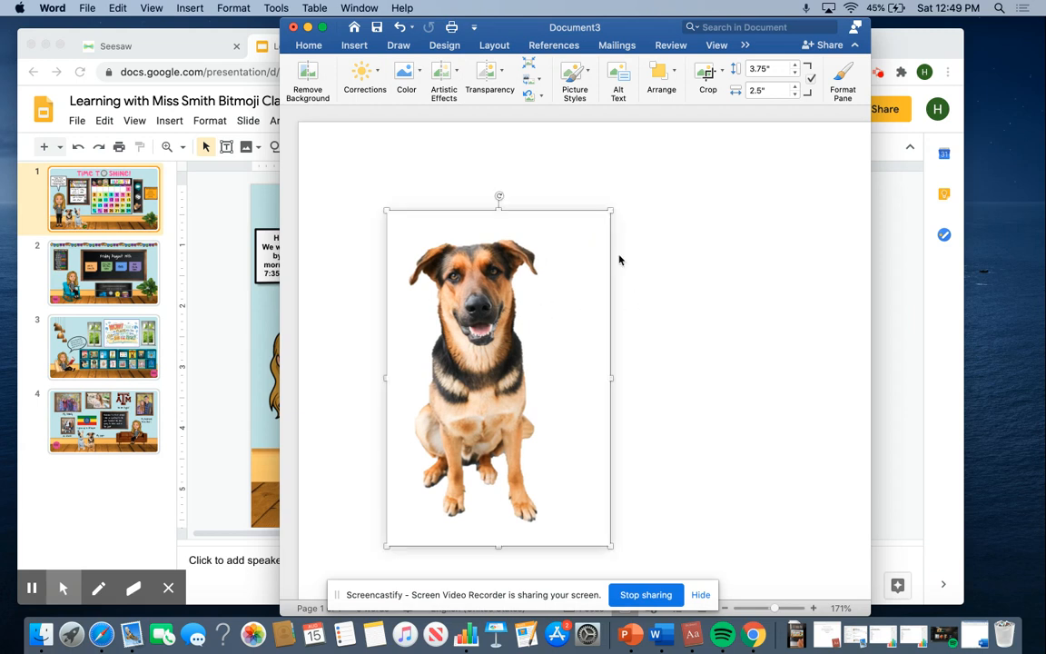
- Copy the cutout dog from Word and paste it onto the classroom slide
{"action": "left_click", "coordinate": [309, 44]}
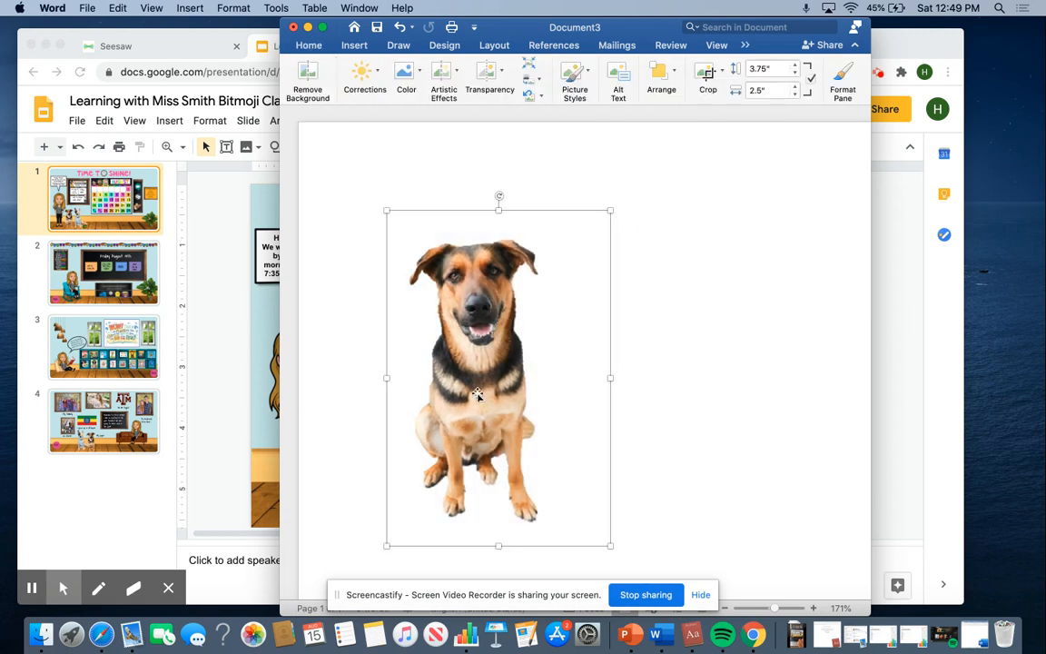
{"action": "left_click", "coordinate": [336, 46]}
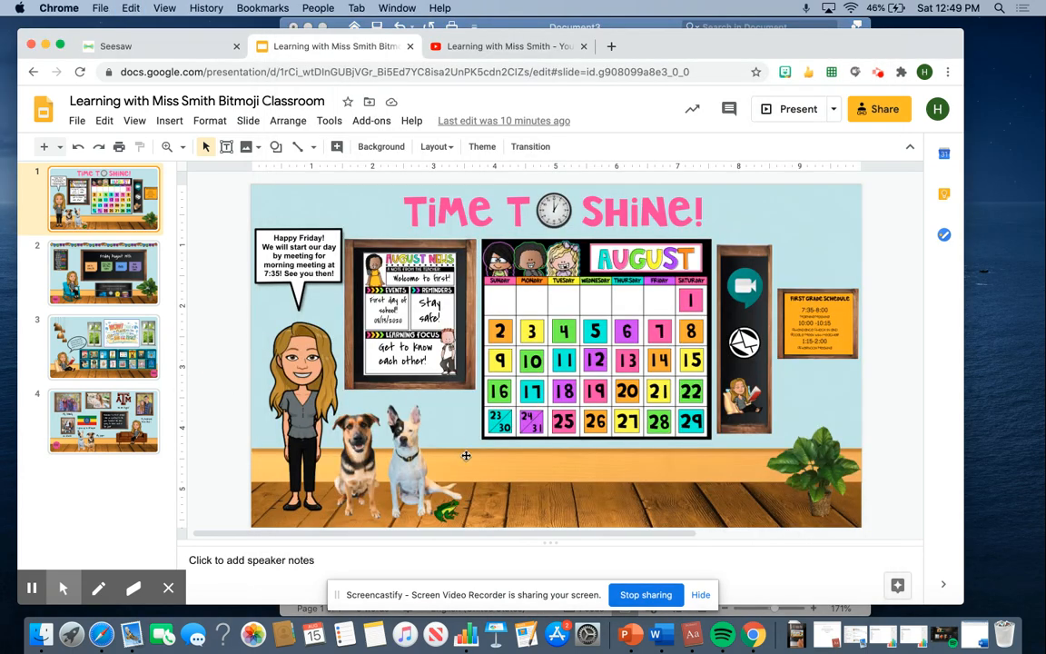
{"action": "left_click", "coordinate": [549, 331]}
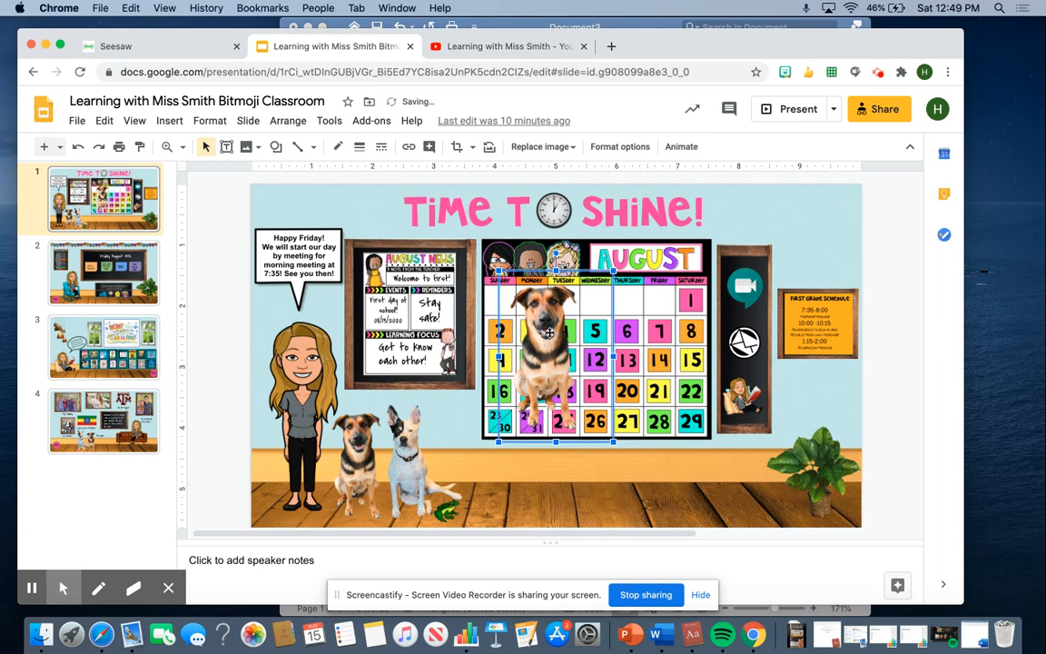